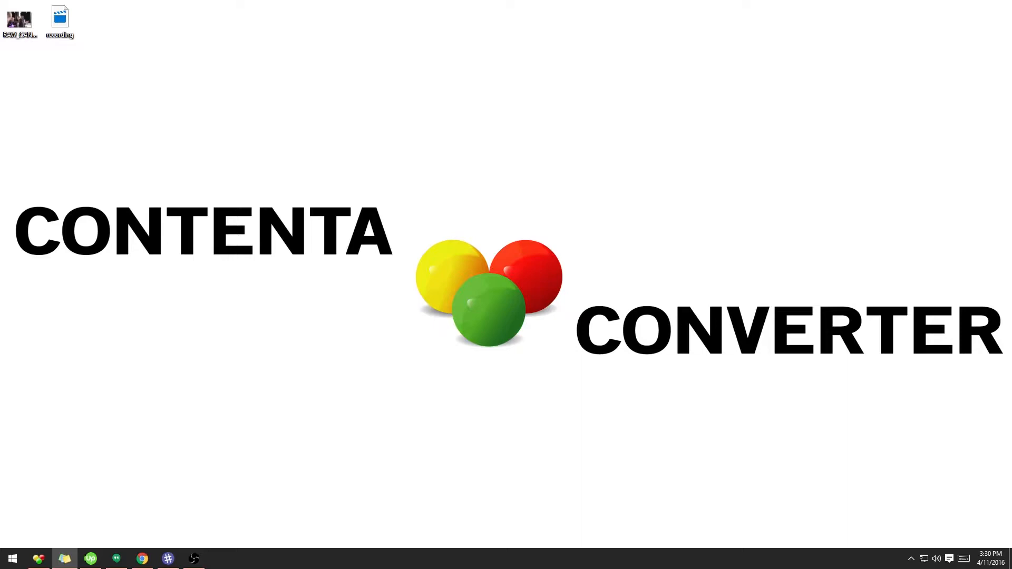
pyautogui.moveTo(1008, 17)
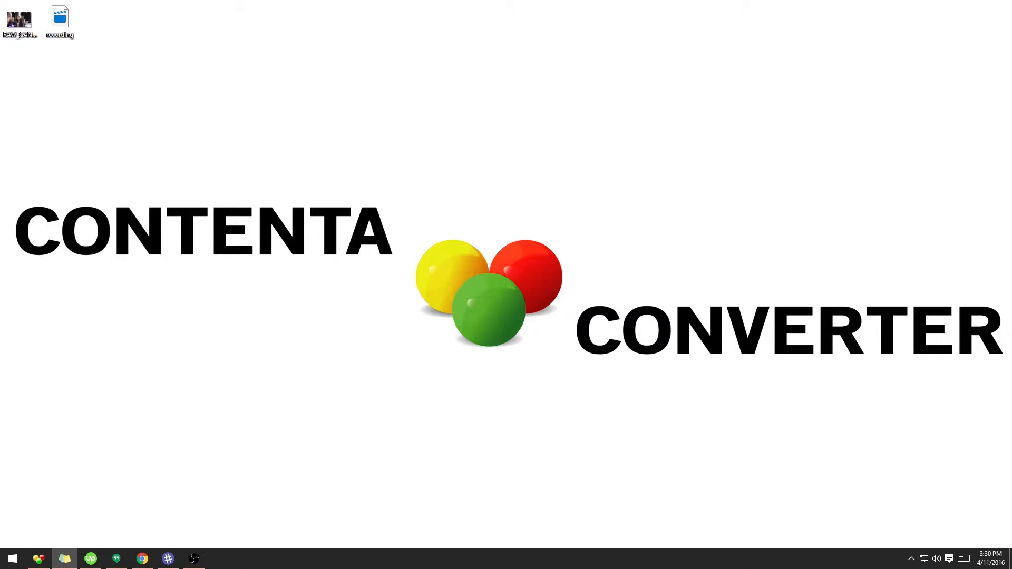
pyautogui.moveTo(882, 251)
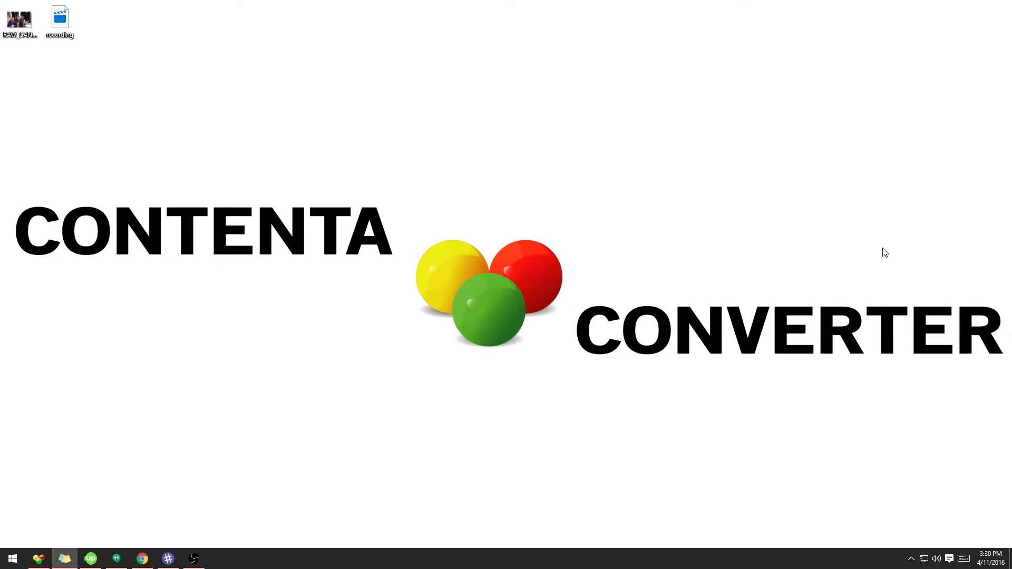
pyautogui.moveTo(31, 63)
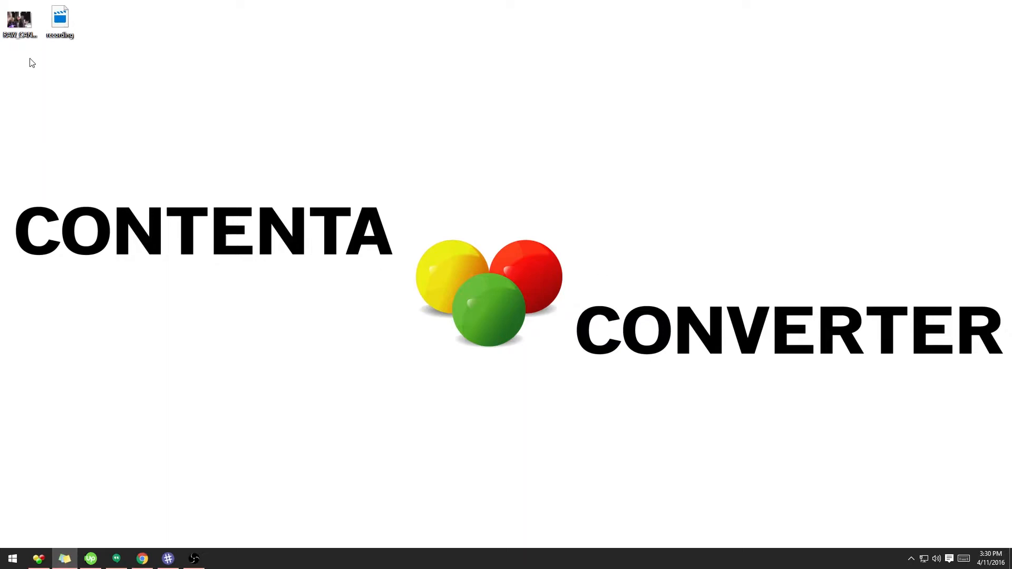
# Step: Inspect the RAW CR2 photo in the viewer and check its file properties (19.9 MB)
pyautogui.click(19, 19)
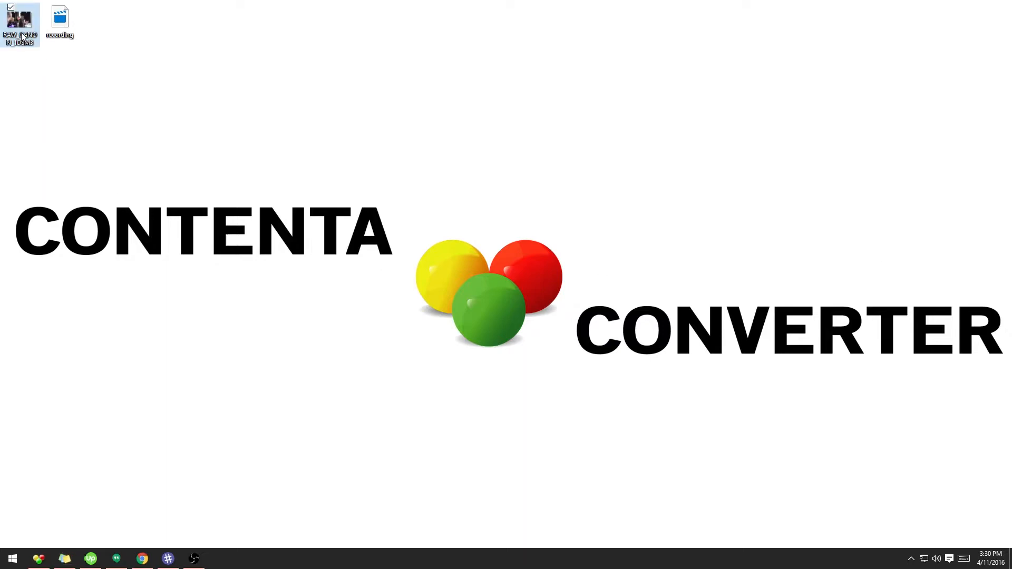
pyautogui.doubleClick(21, 19)
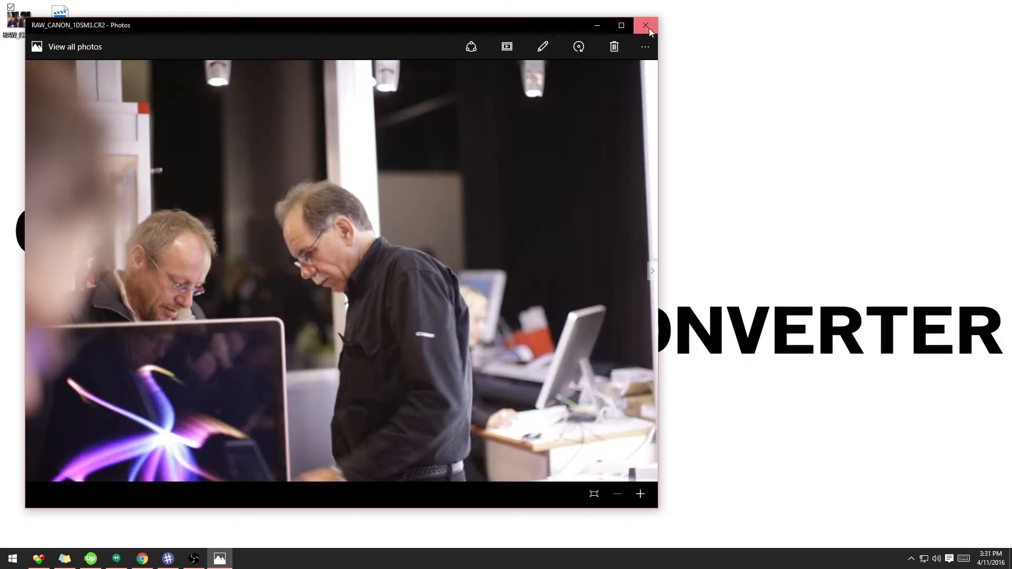
pyautogui.click(645, 25)
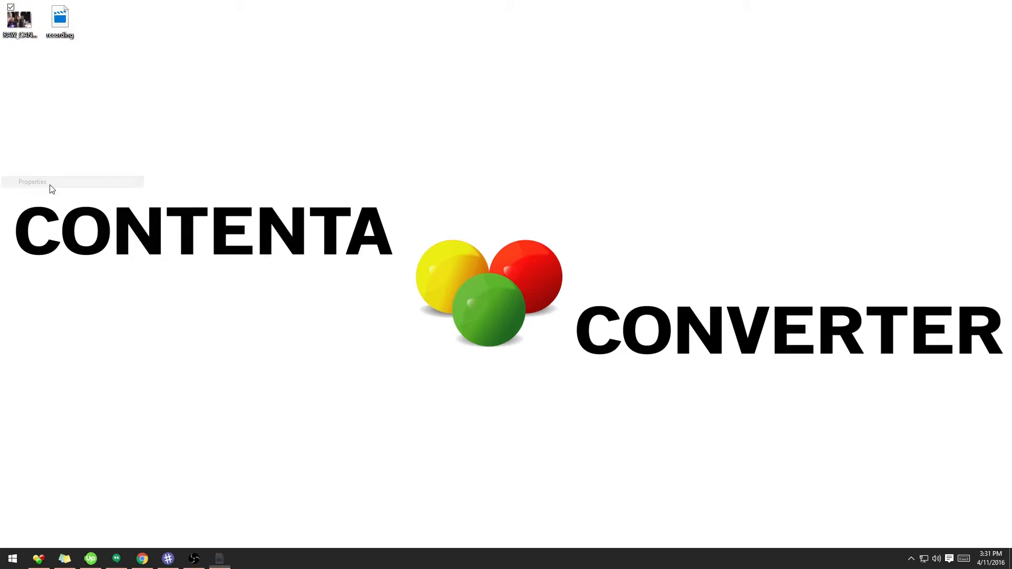
pyautogui.click(32, 181)
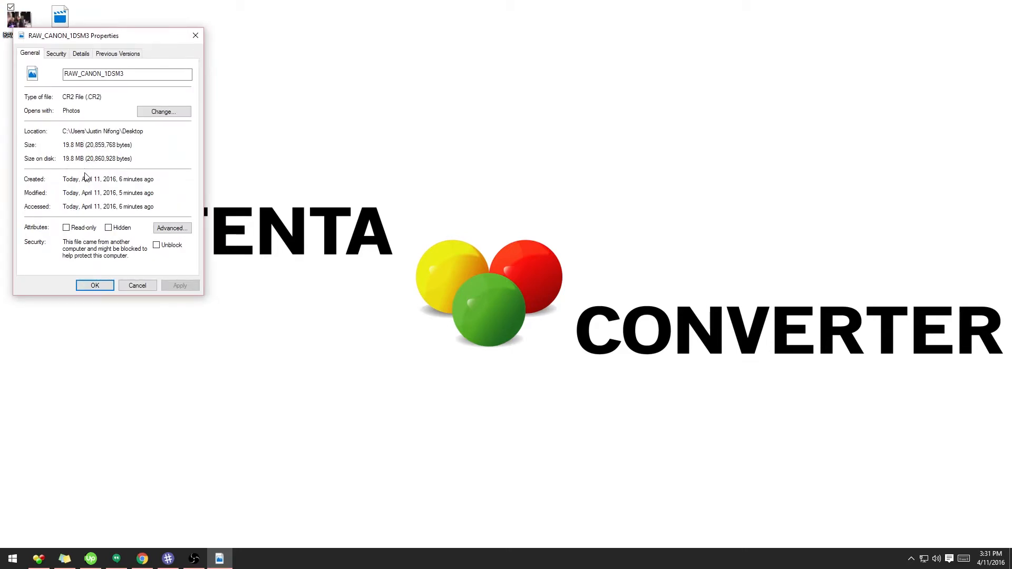
pyautogui.click(95, 285)
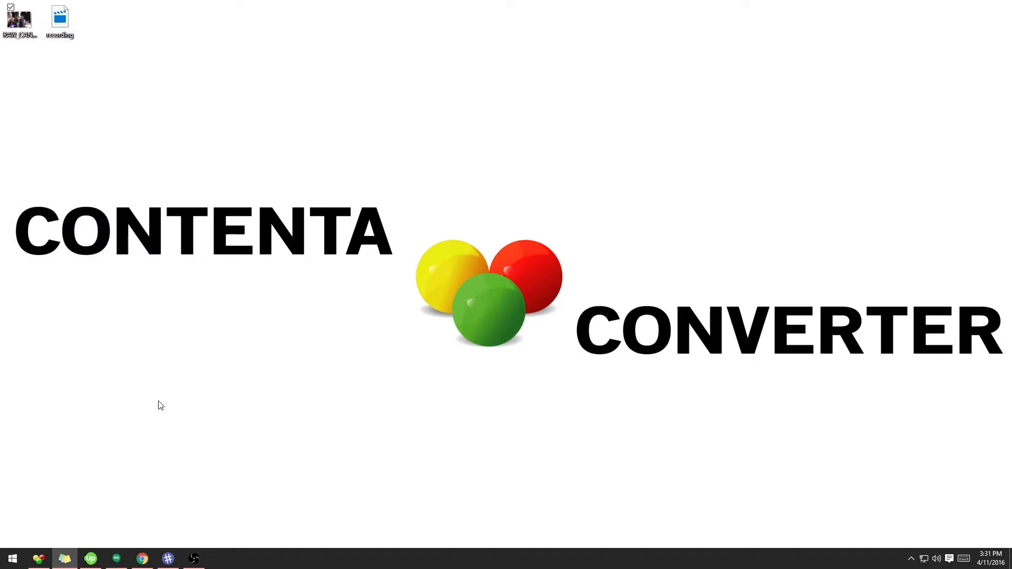
pyautogui.moveTo(50, 563)
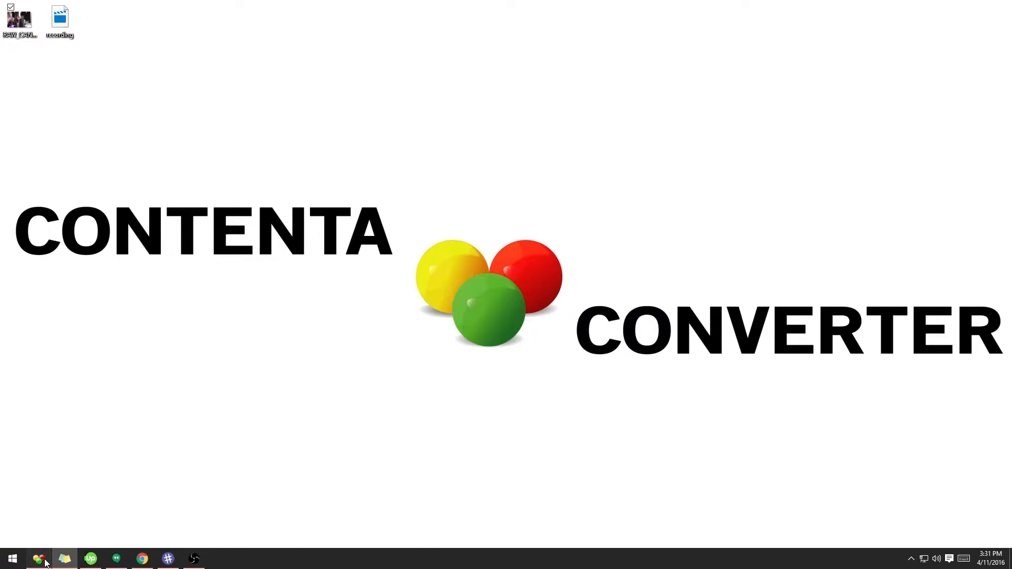
# Step: Load the photo into Contenta Converter, reach the settings and untick 'Extract preview' for JPEG at 90%
pyautogui.click(38, 559)
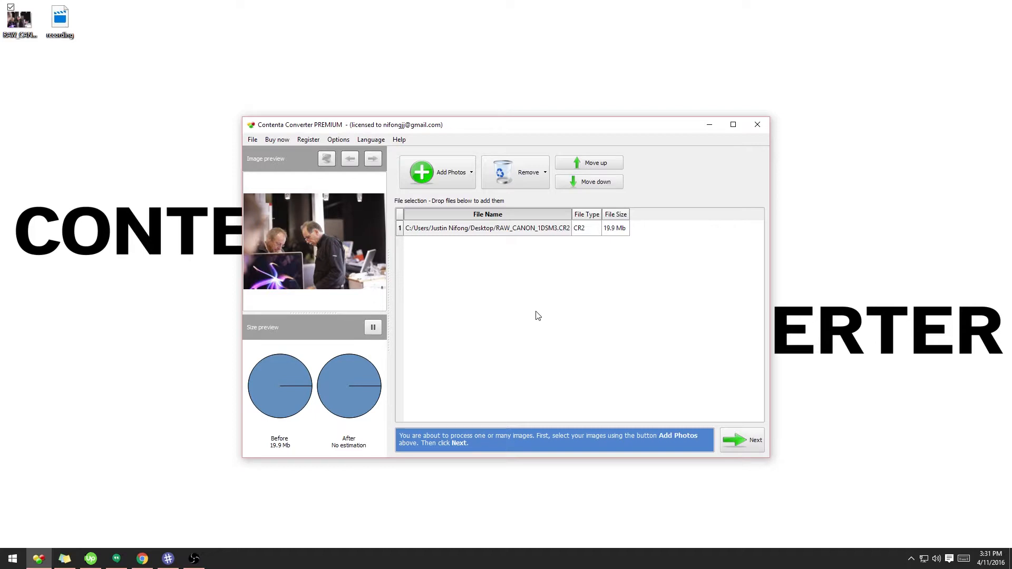
pyautogui.click(742, 440)
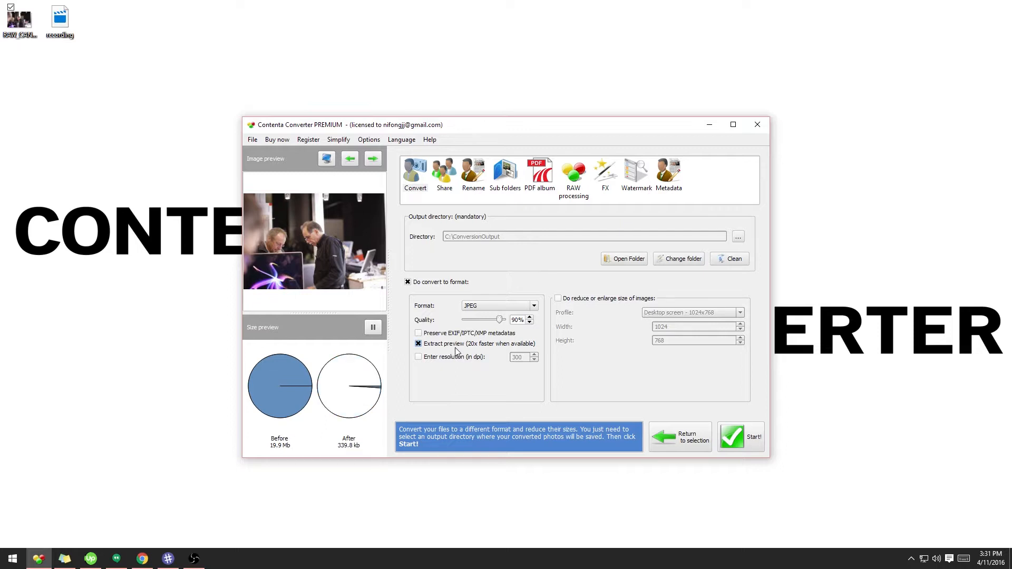
pyautogui.click(418, 344)
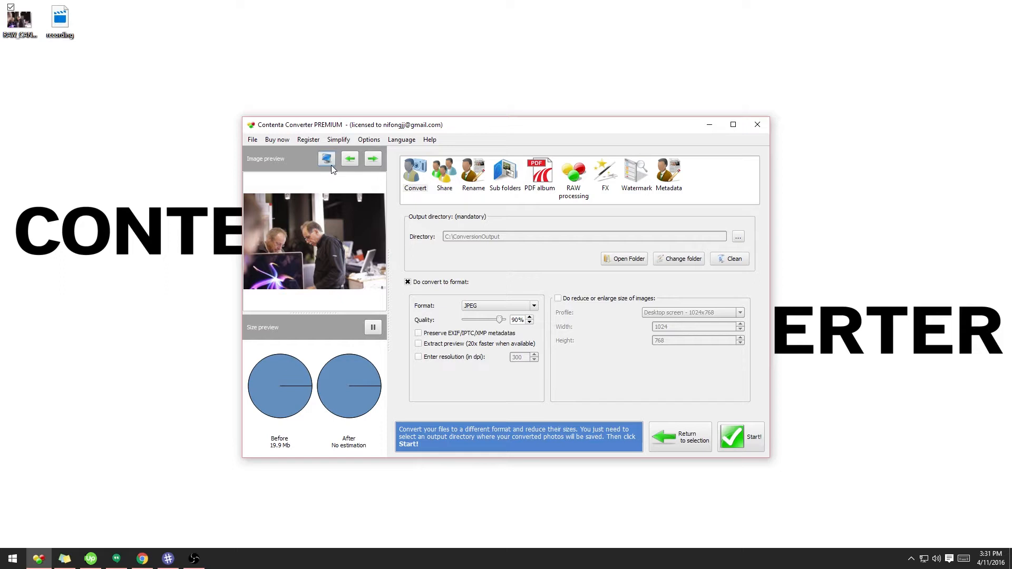
# Step: Show the quality preview and enlarge the original photo next to the converted JPEG close-up
pyautogui.click(327, 158)
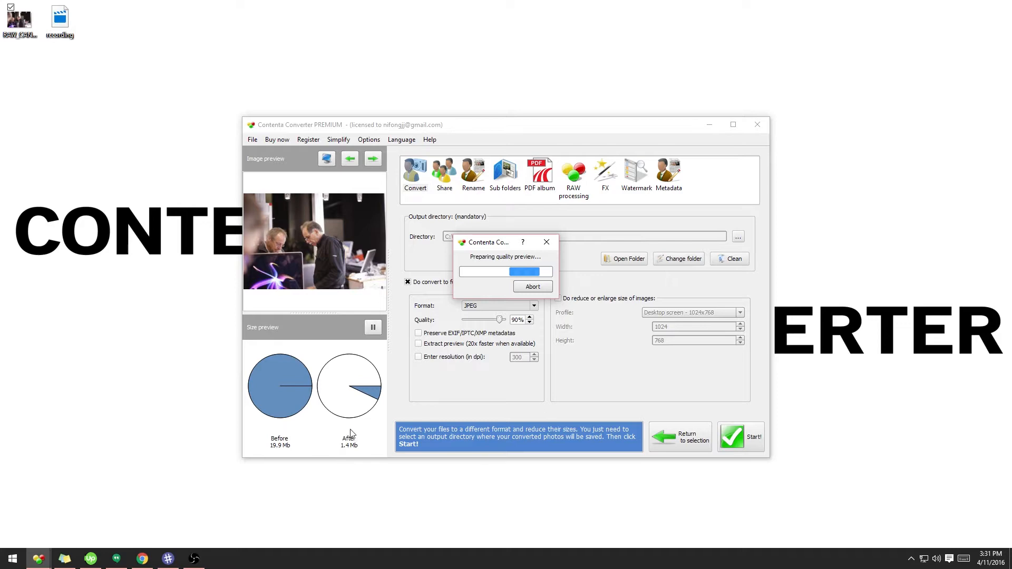
pyautogui.moveTo(363, 439)
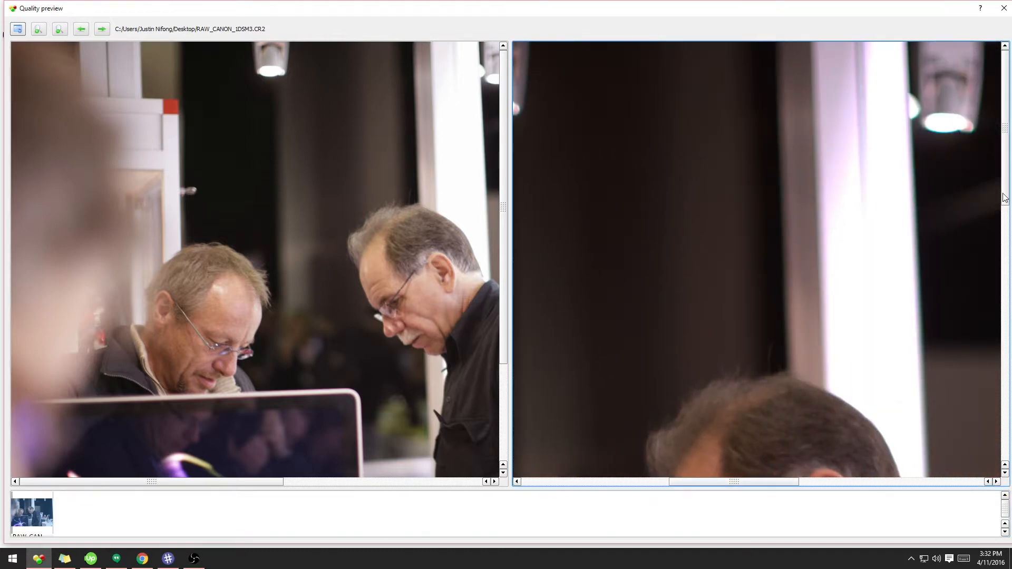
pyautogui.click(58, 30)
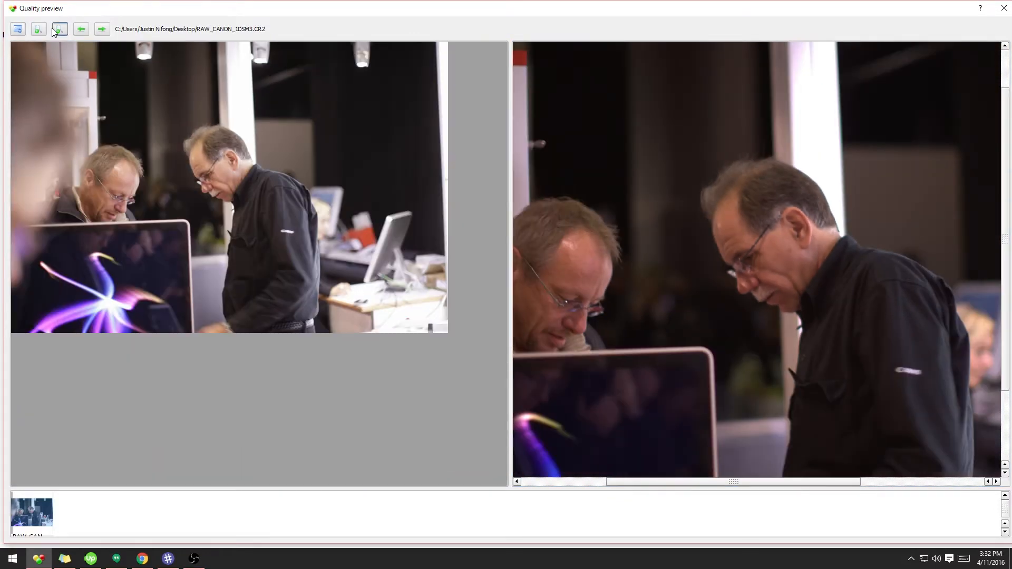
pyautogui.click(58, 30)
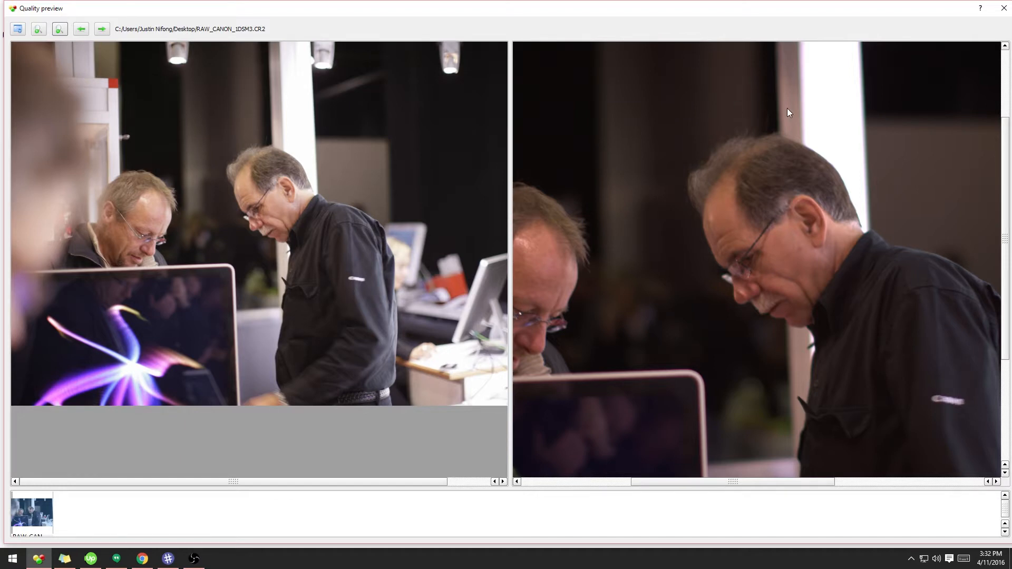
pyautogui.moveTo(782, 285)
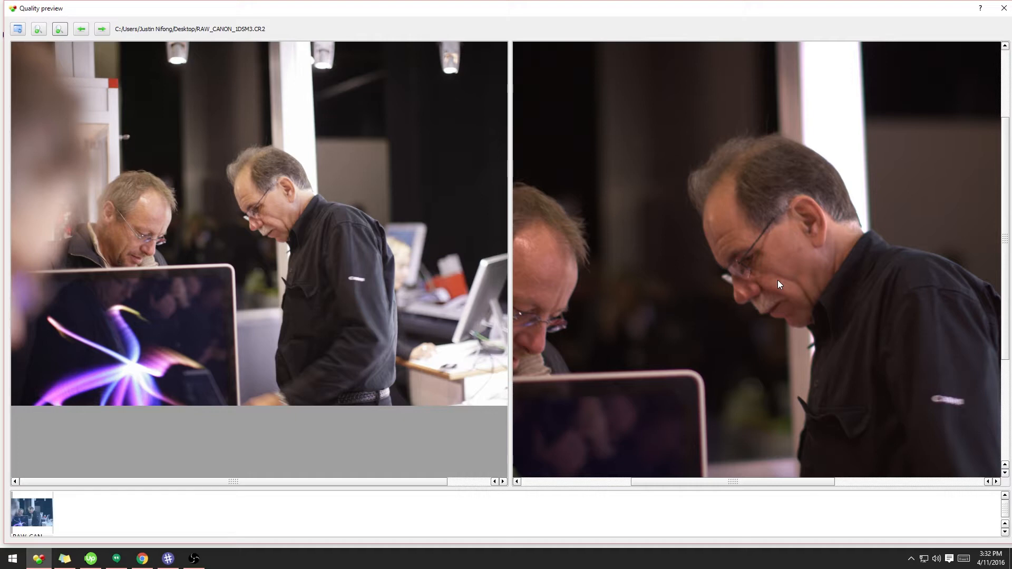
pyautogui.moveTo(785, 299)
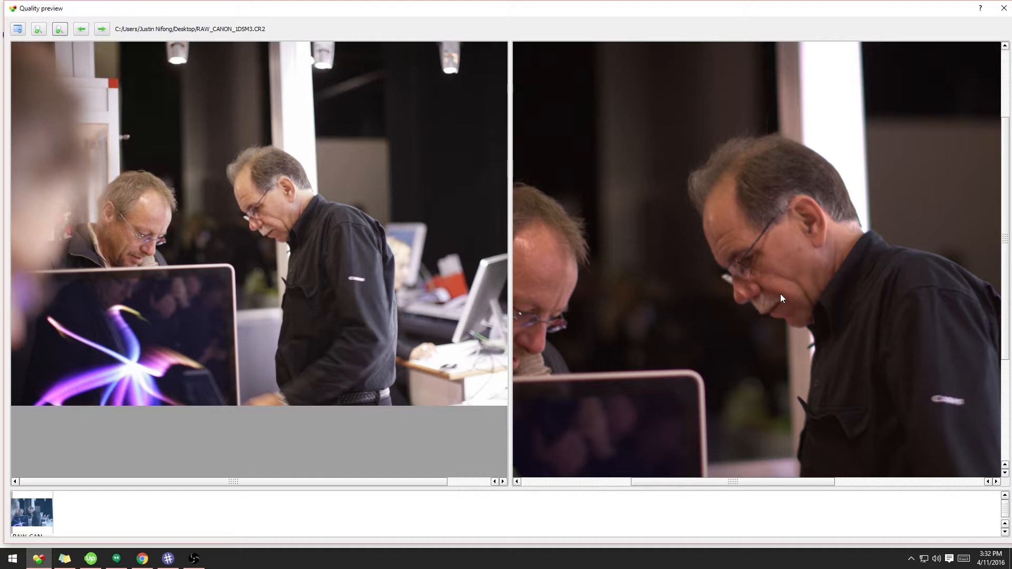
pyautogui.moveTo(155, 222)
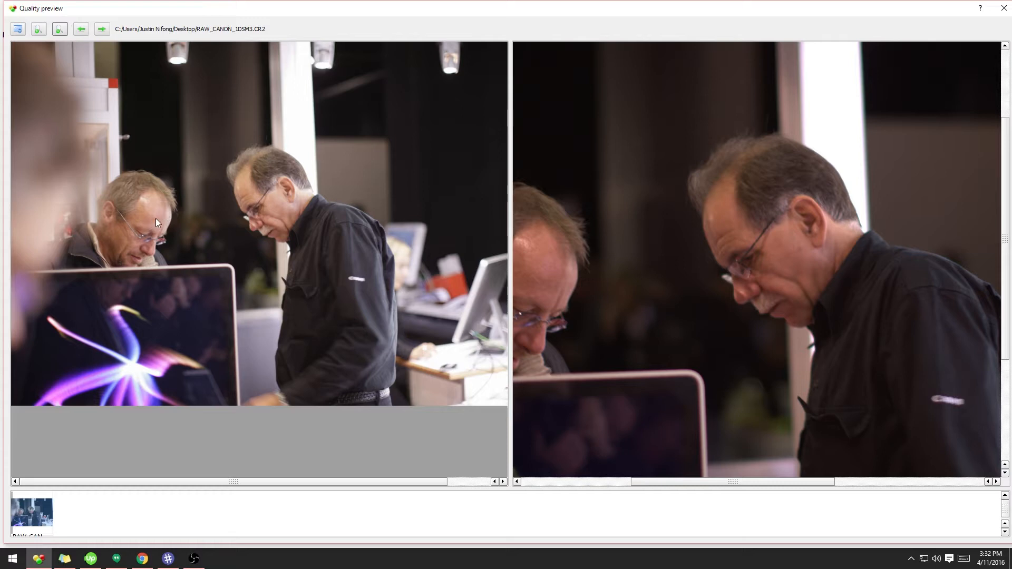
pyautogui.moveTo(547, 296)
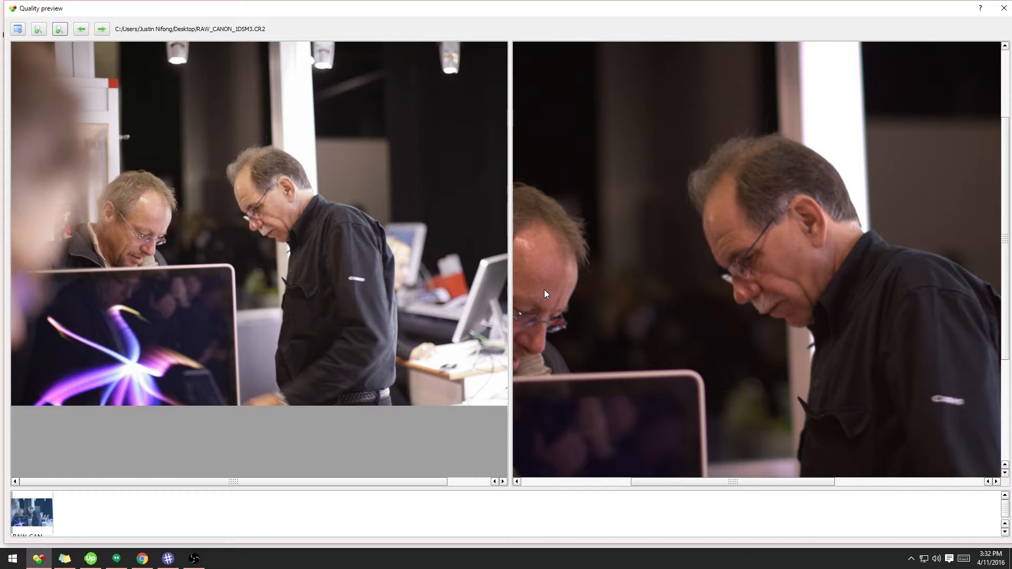
pyautogui.moveTo(750, 183)
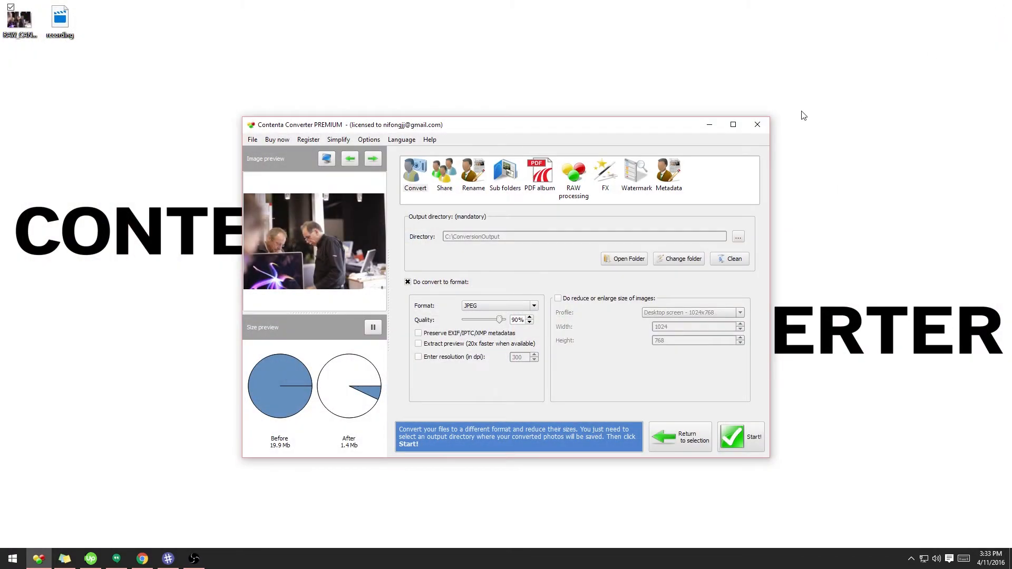
pyautogui.moveTo(704, 172)
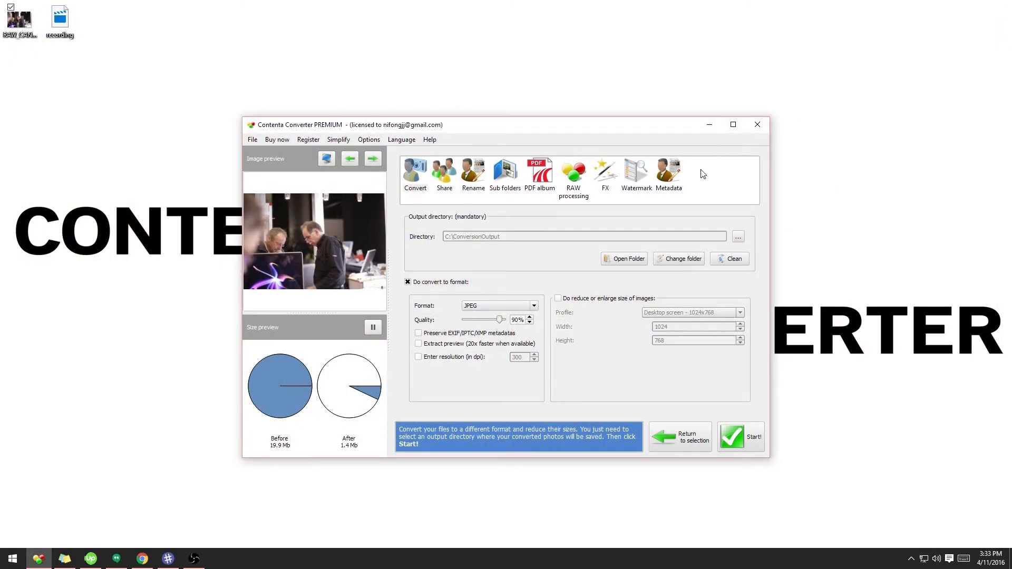
pyautogui.moveTo(643, 188)
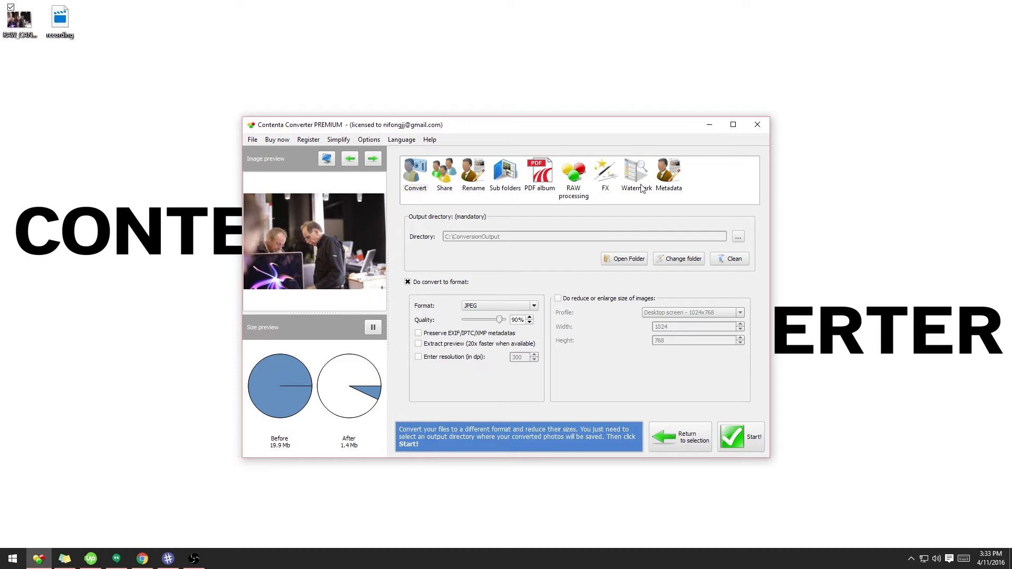
pyautogui.moveTo(338, 447)
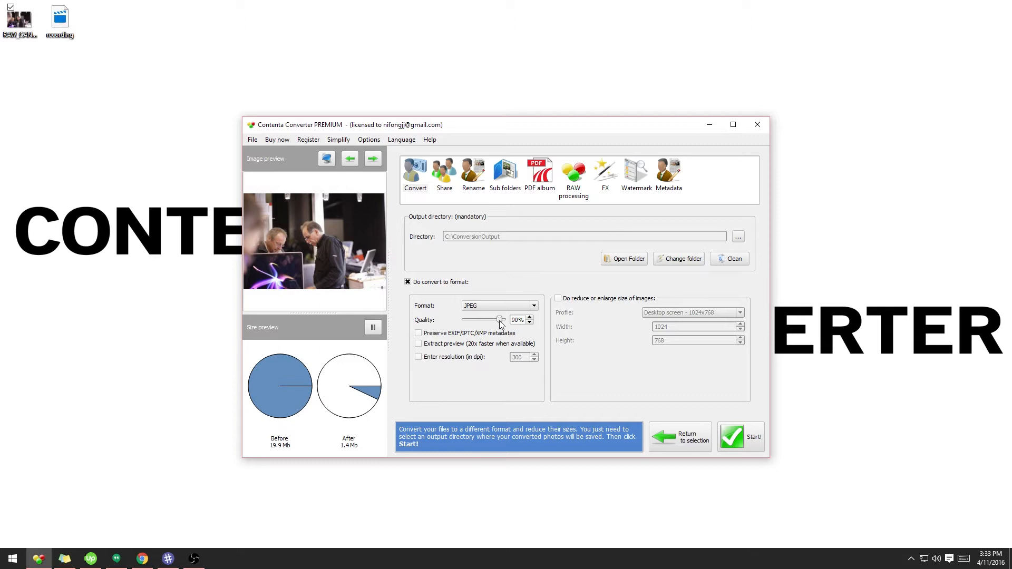
# Step: Drag the JPEG quality slider down from 90% through 45% and 7%, settling at about 10%
pyautogui.moveTo(499, 319); pyautogui.dragTo(482, 320)
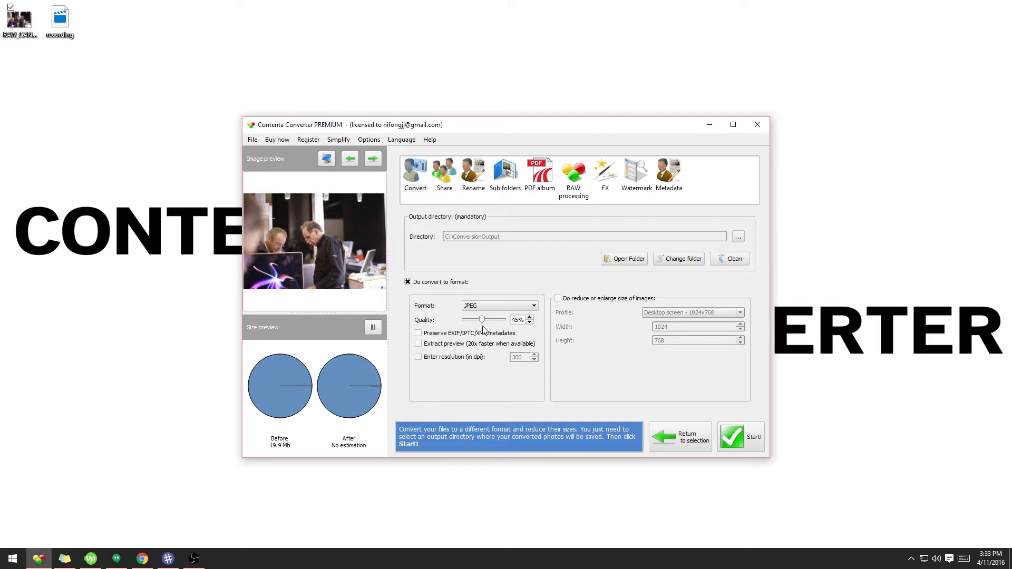
pyautogui.moveTo(482, 319); pyautogui.dragTo(466, 319)
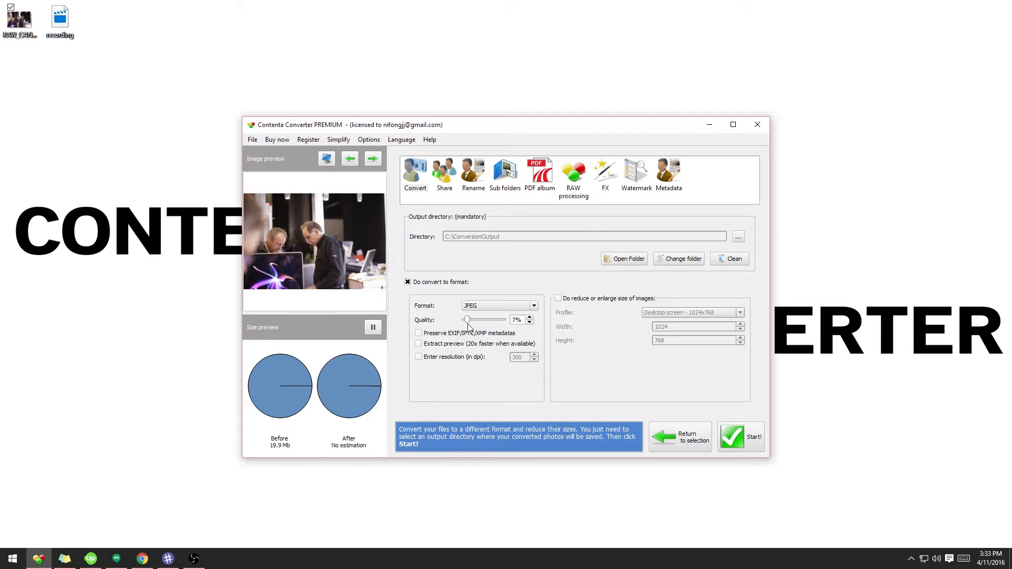
pyautogui.moveTo(466, 319); pyautogui.dragTo(472, 320)
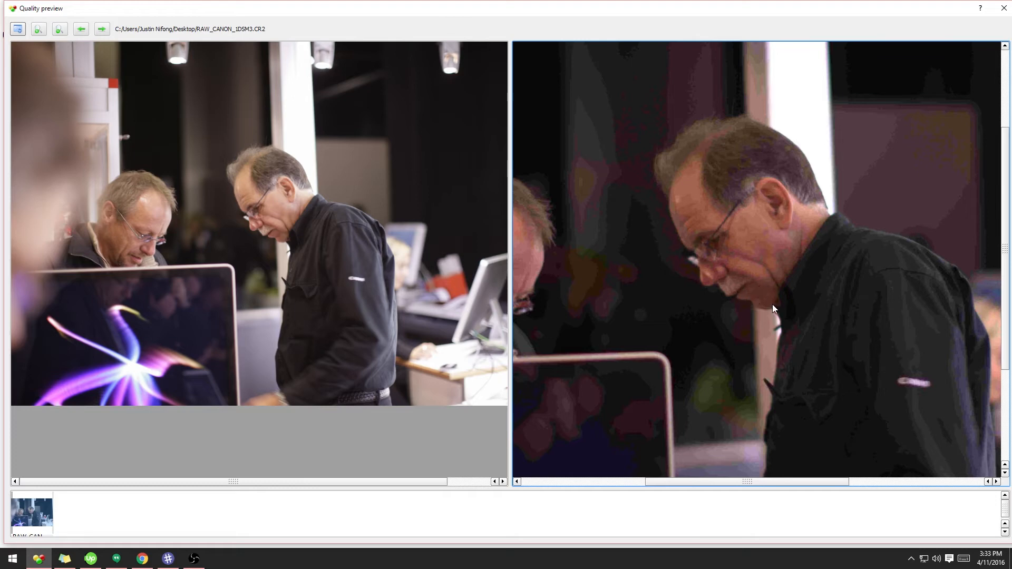
pyautogui.moveTo(772, 299)
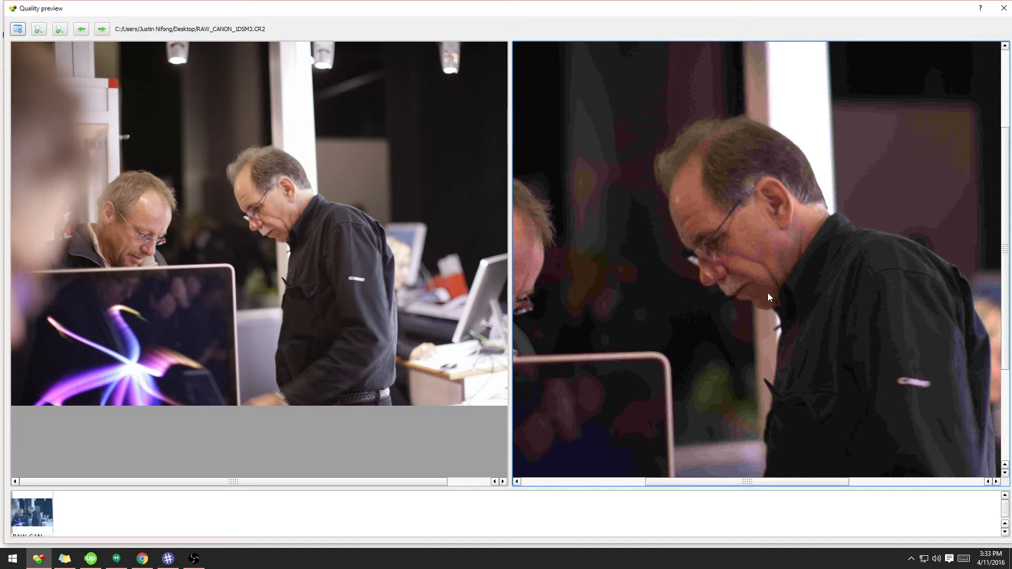
pyautogui.moveTo(995, 38)
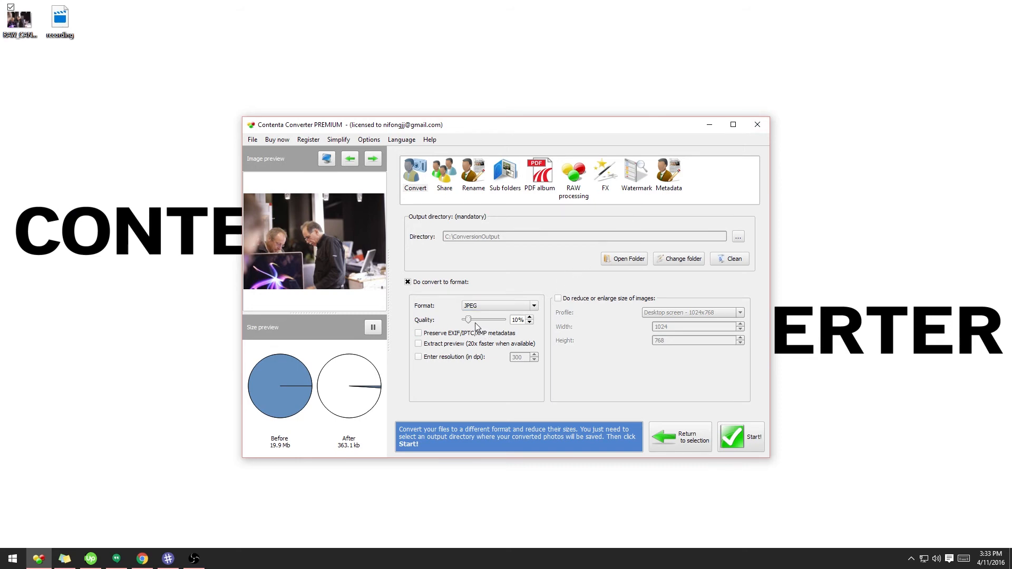
pyautogui.moveTo(470, 324)
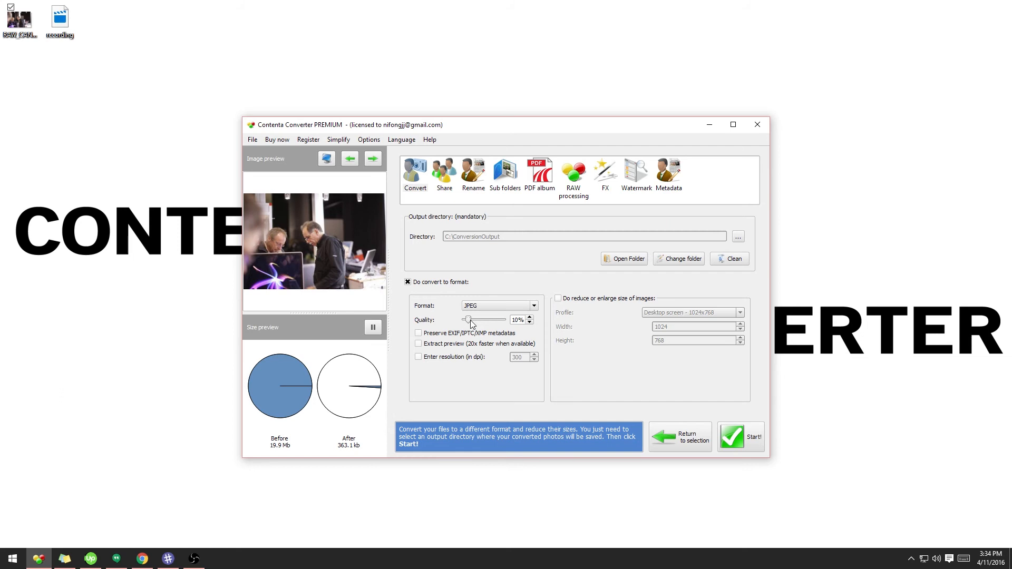
# Step: Raise the JPEG quality to 85% and start converting the CR2 photo to JPG
pyautogui.moveTo(471, 320); pyautogui.dragTo(497, 319)
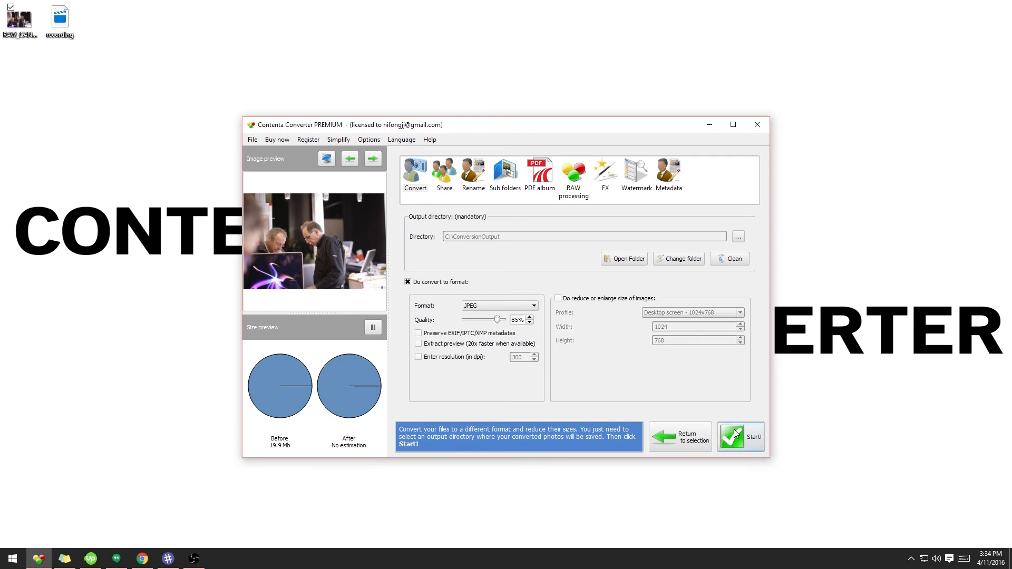
pyautogui.click(740, 437)
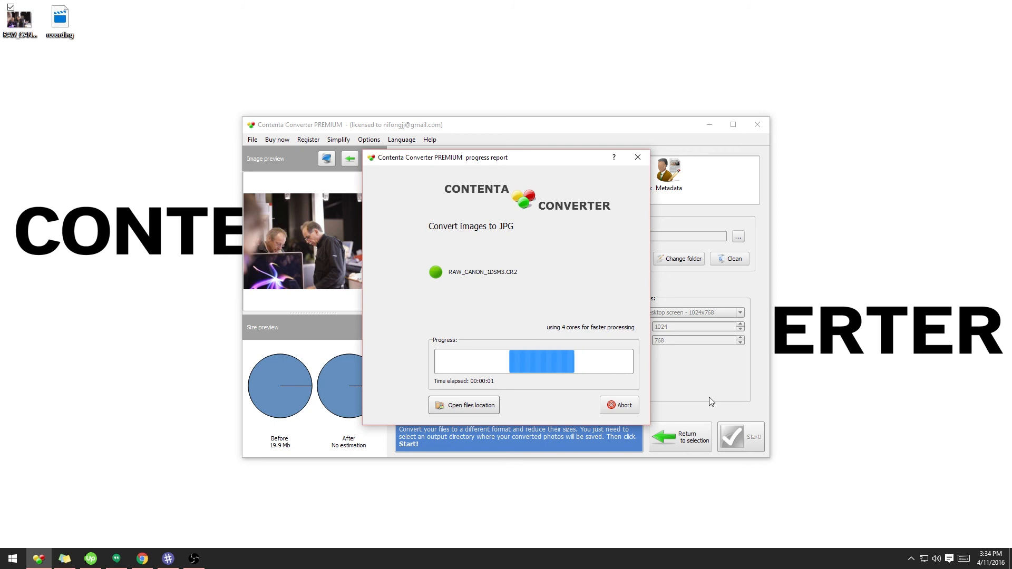